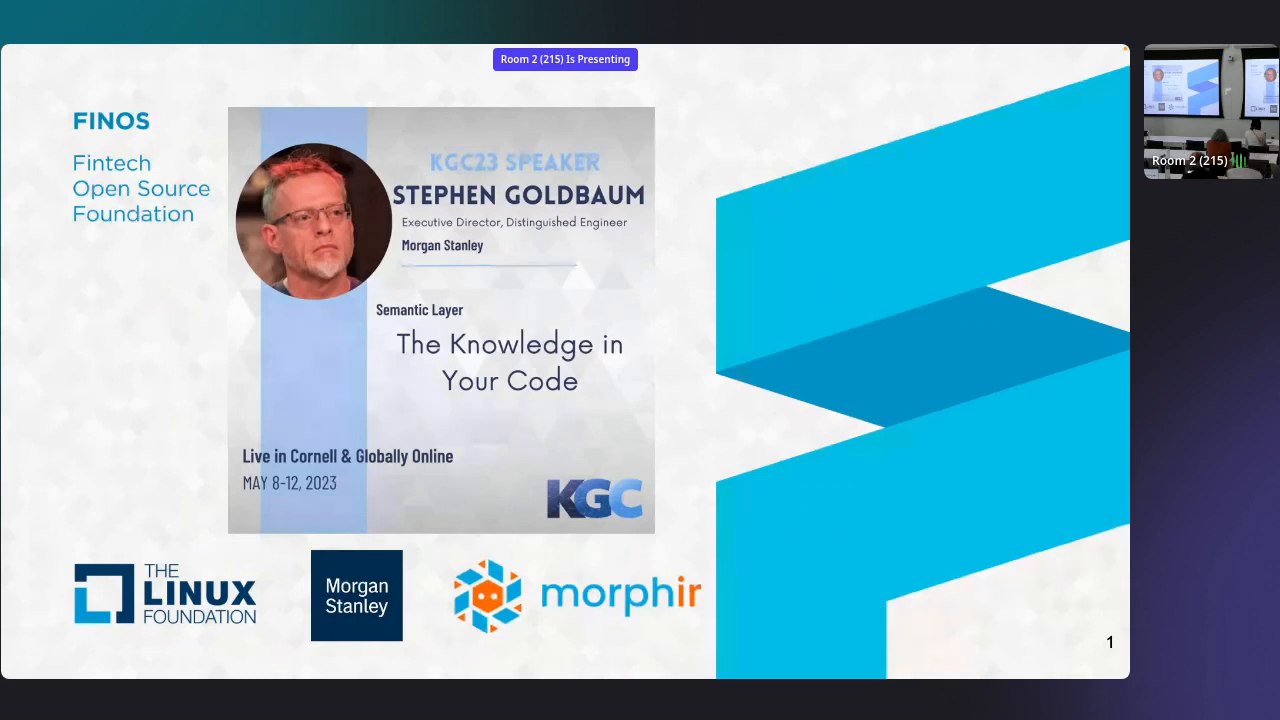
- Advance from the title slide to the Goal slide
key("right")
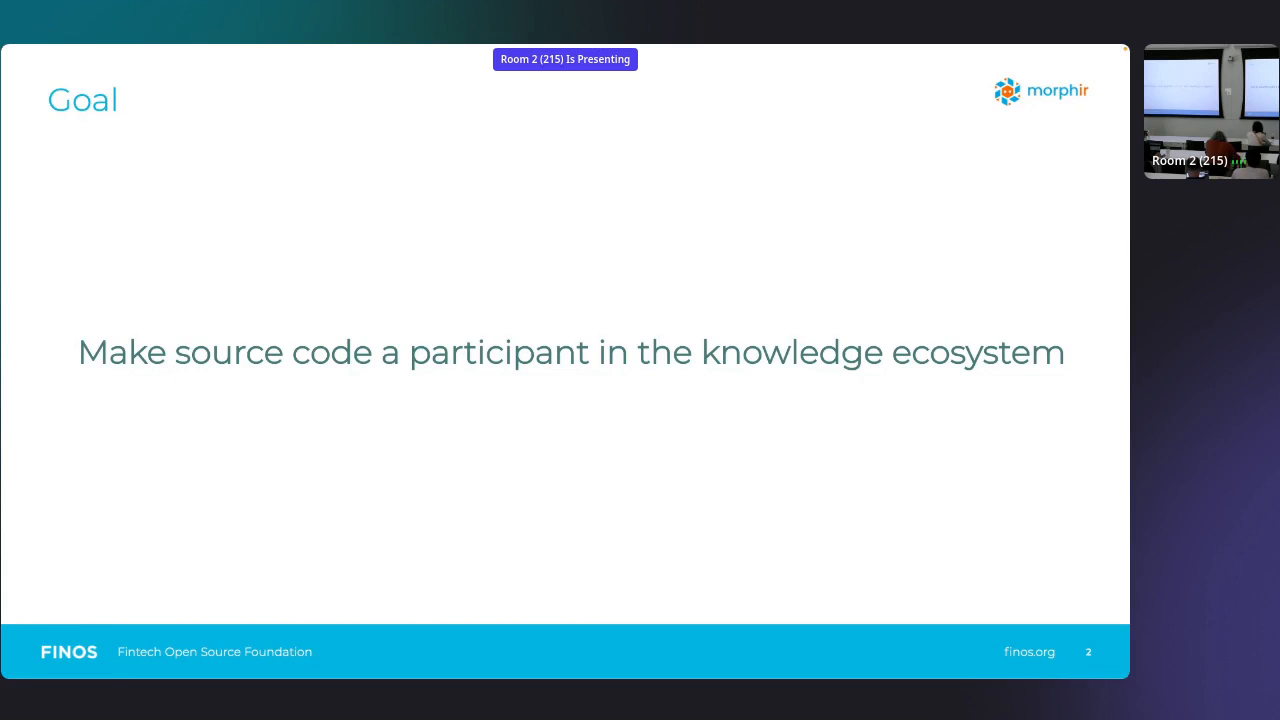
- Advance to the Why slide on finance needs, ontologies and keeping in sync
key("Right")
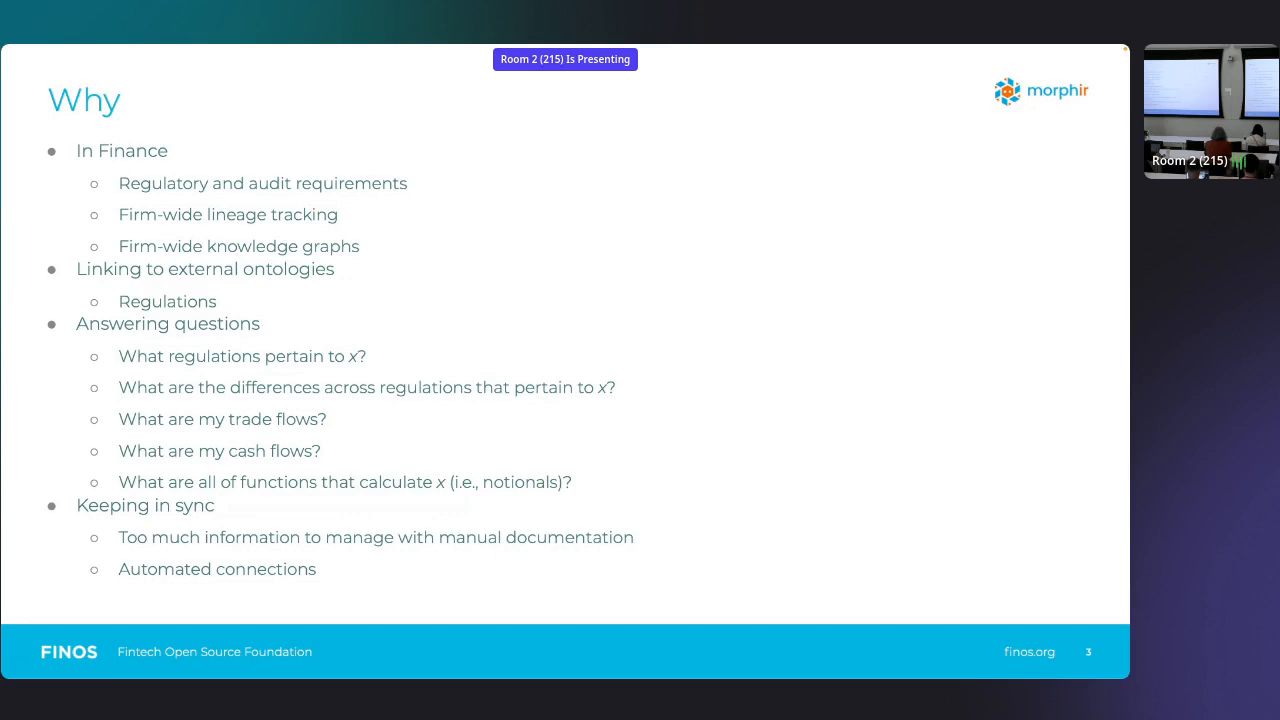
key("Right")
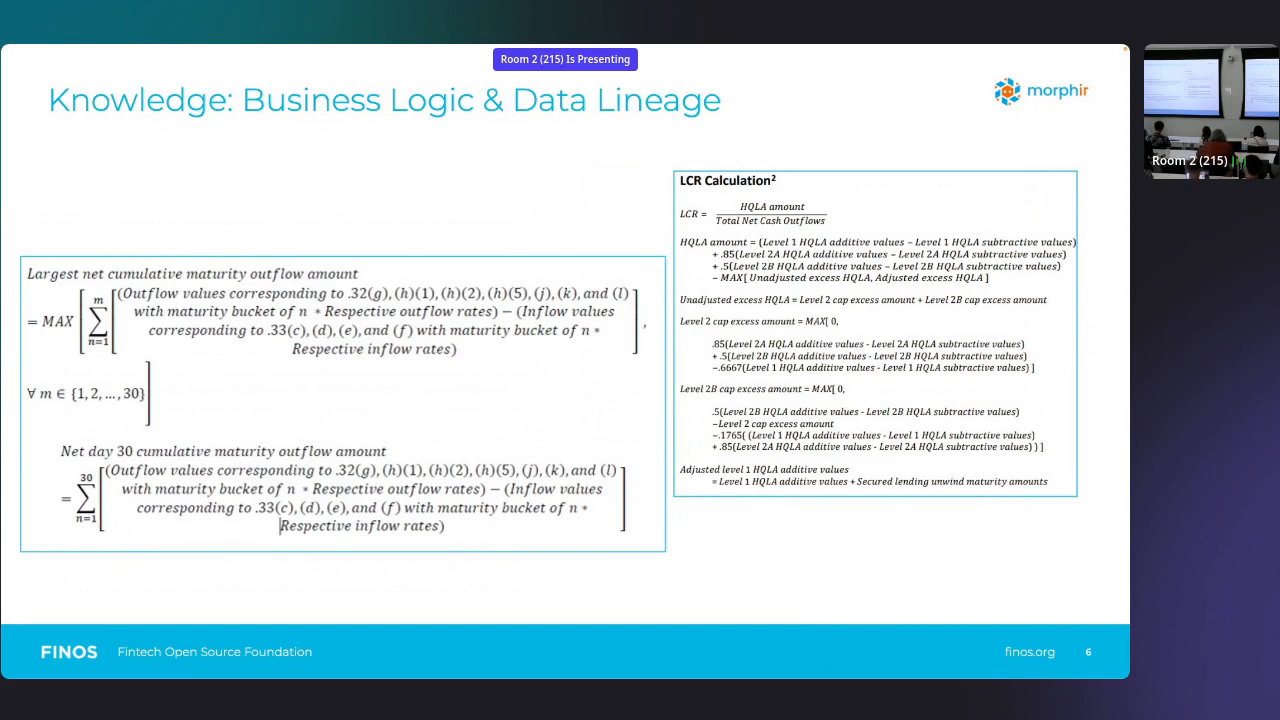
- Advance through 'What We Get From Code' to slide 8, 'How'
key("right")
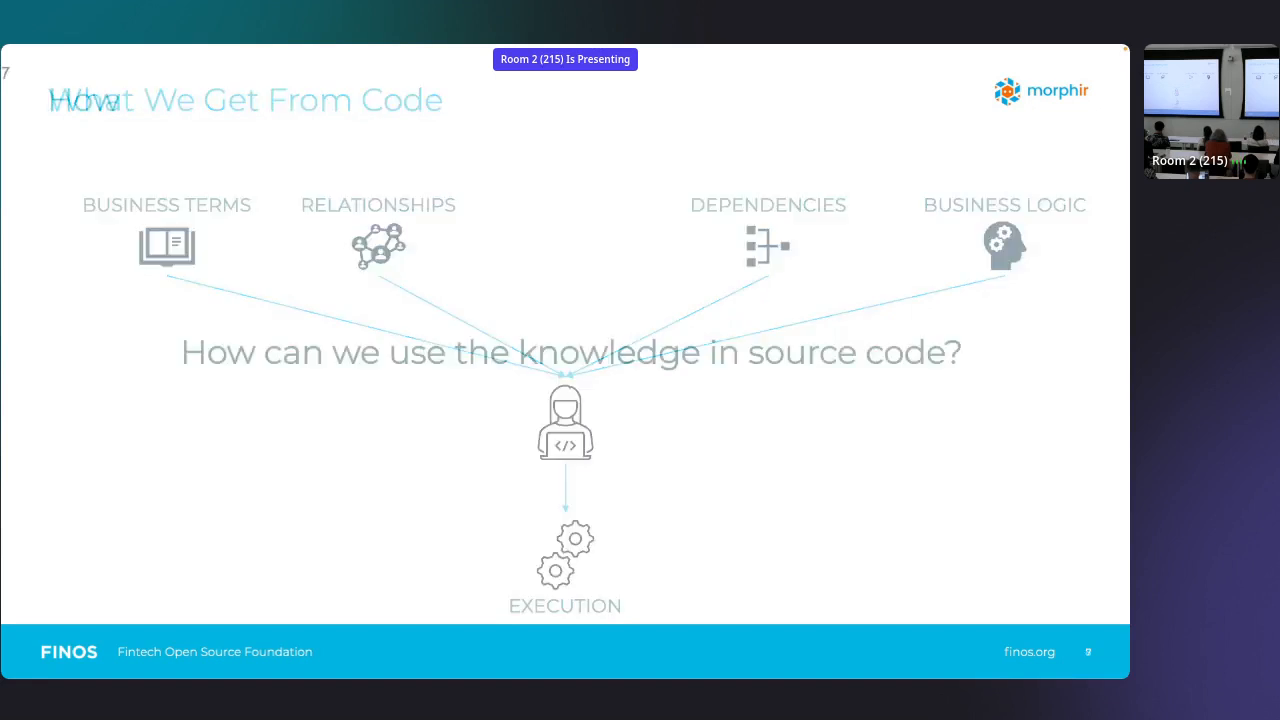
key("Right")
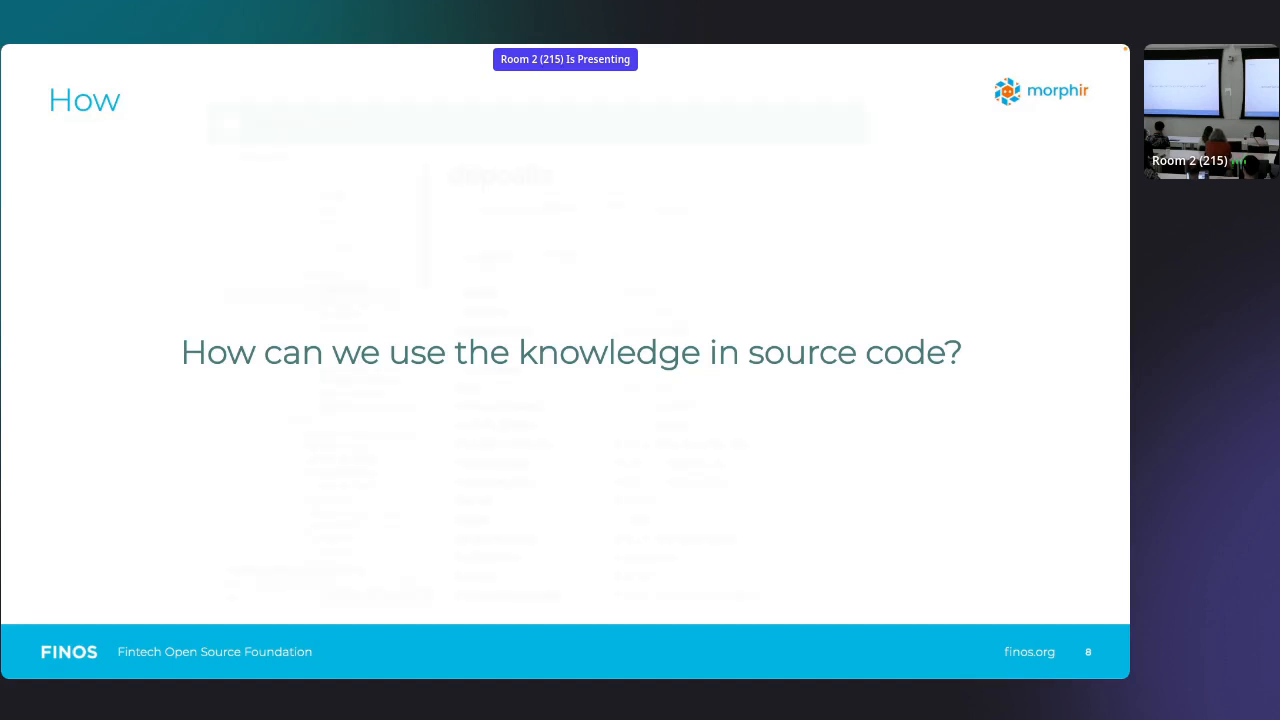
key("Right")
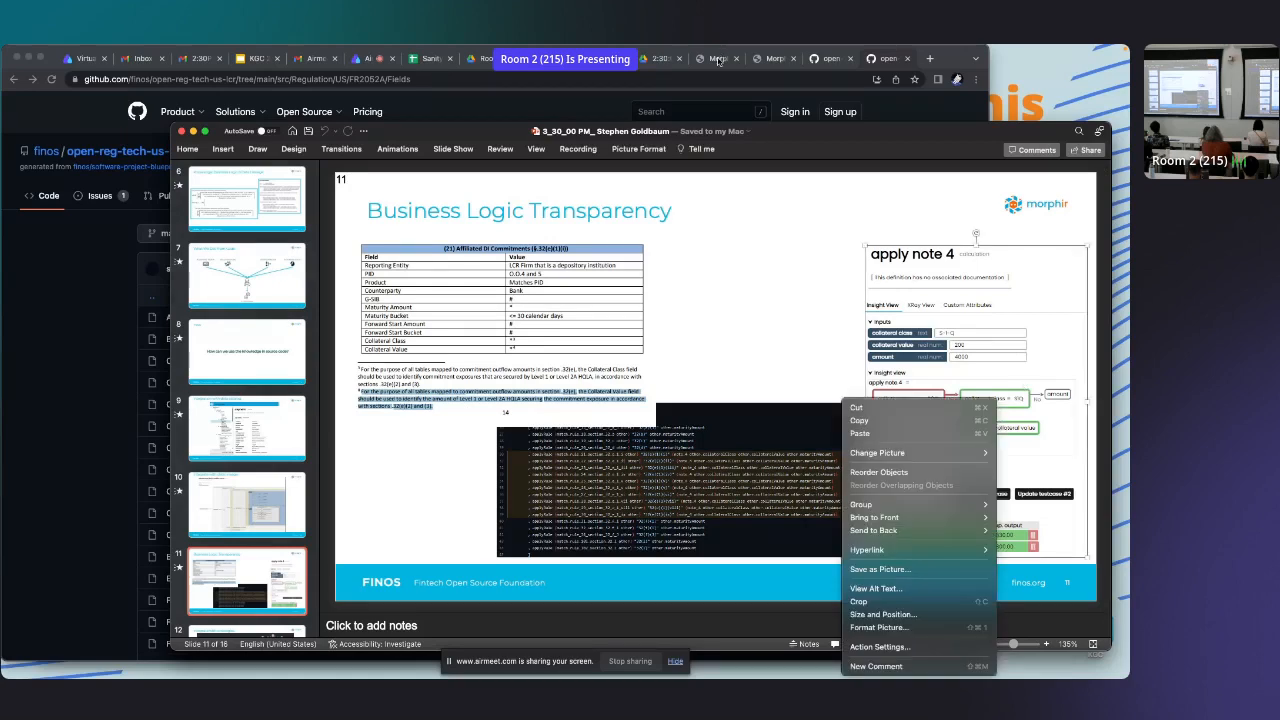
- Switch to the Morphir Web browser tab showing the apply note 4 calculation
left_click(718, 58)
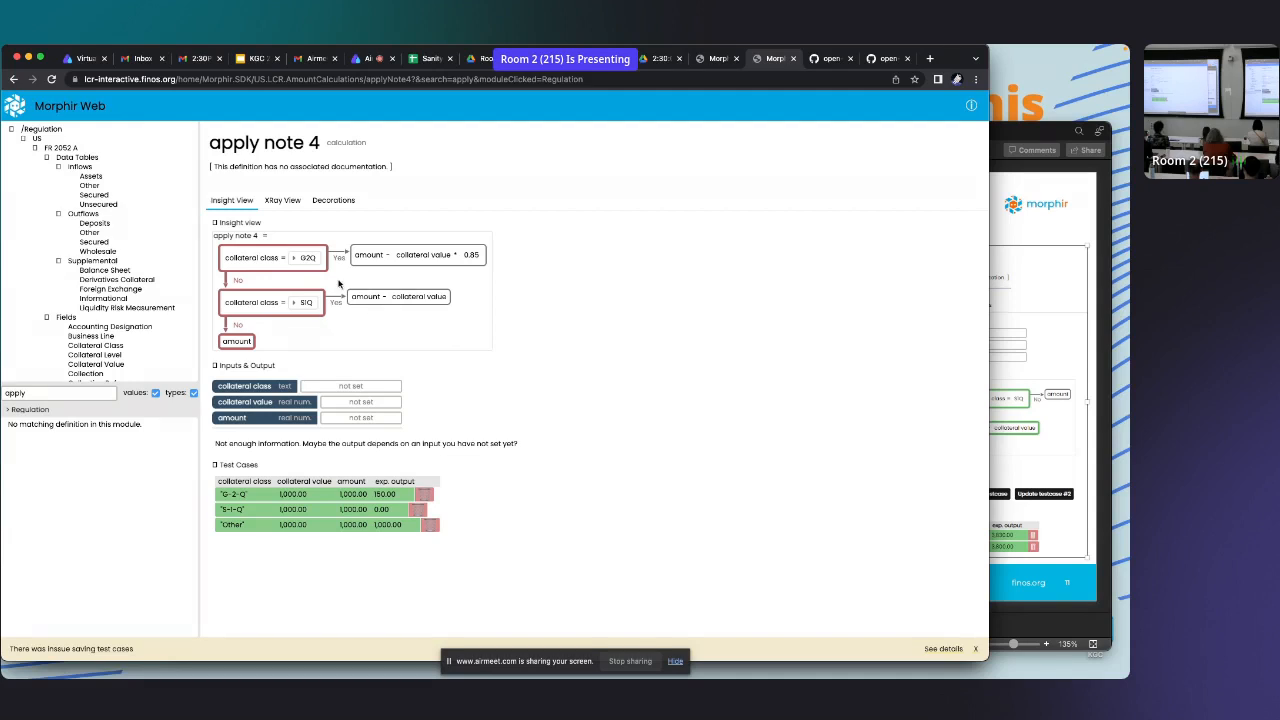
mouse_move(300, 266)
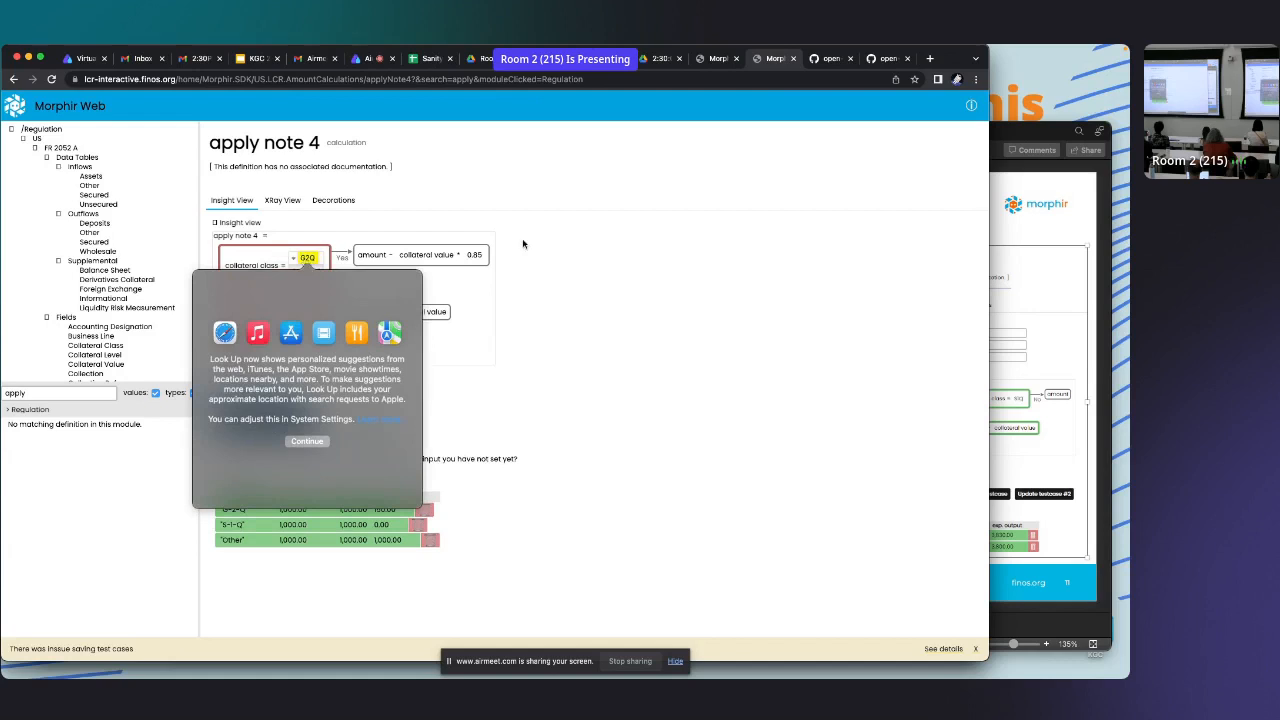
- Dismiss the macOS Look Up suggestions pop-up over the apply note 4 view
left_click(308, 442)
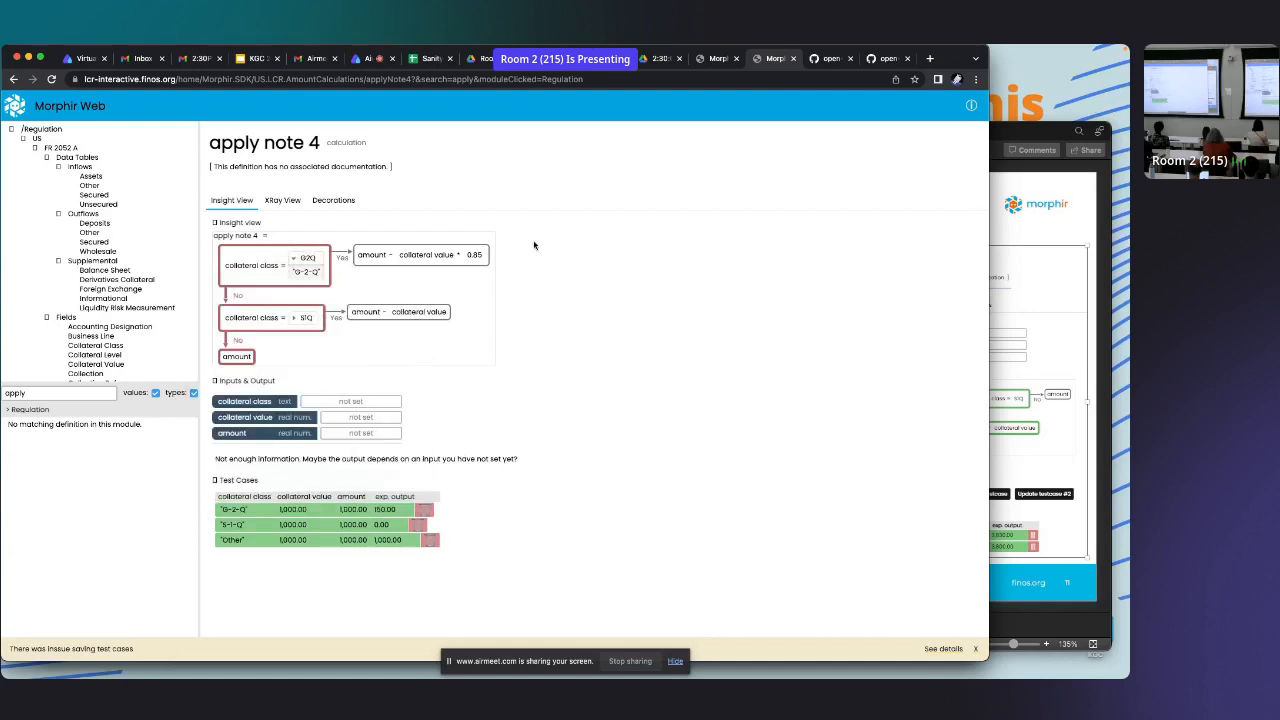
mouse_move(398, 380)
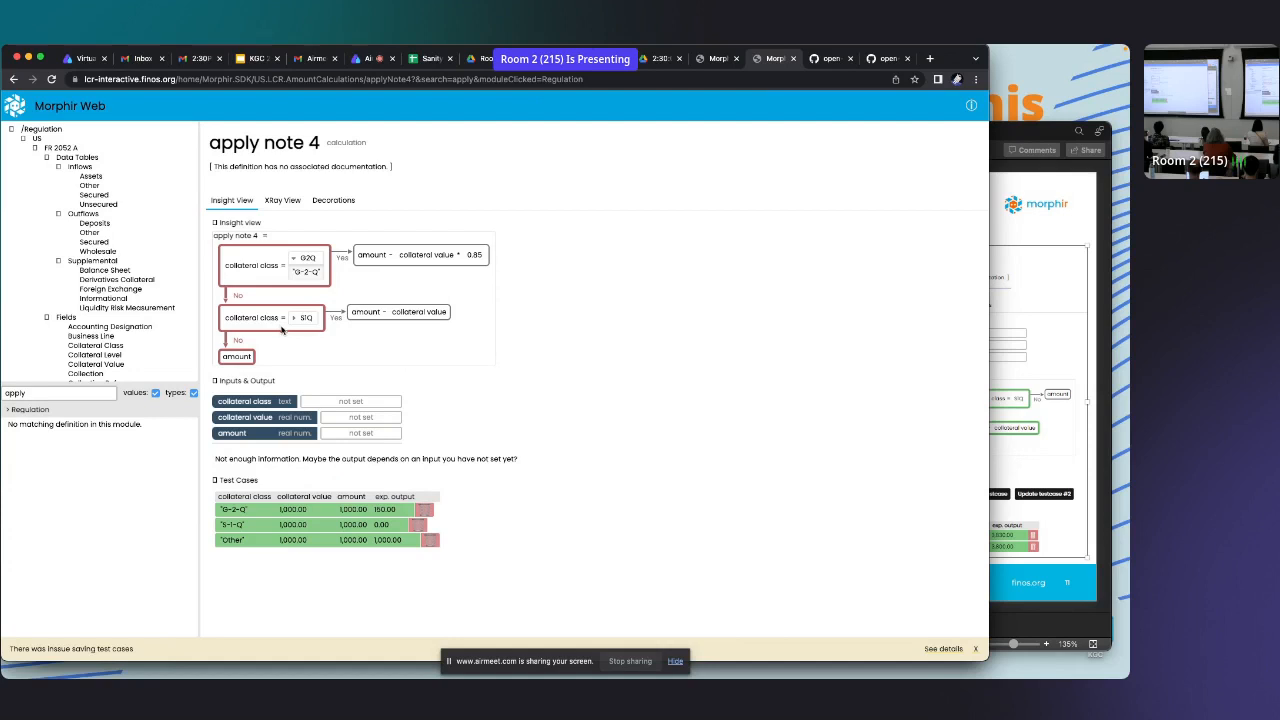
mouse_move(344, 282)
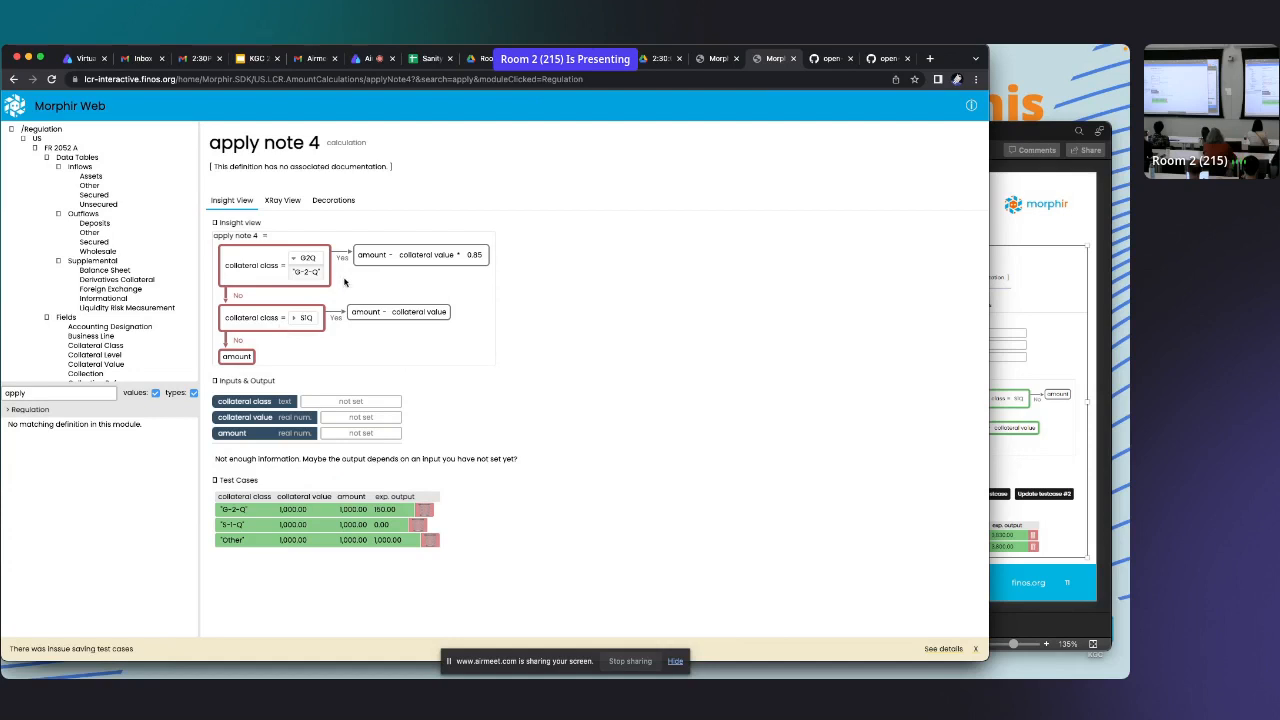
mouse_move(524, 276)
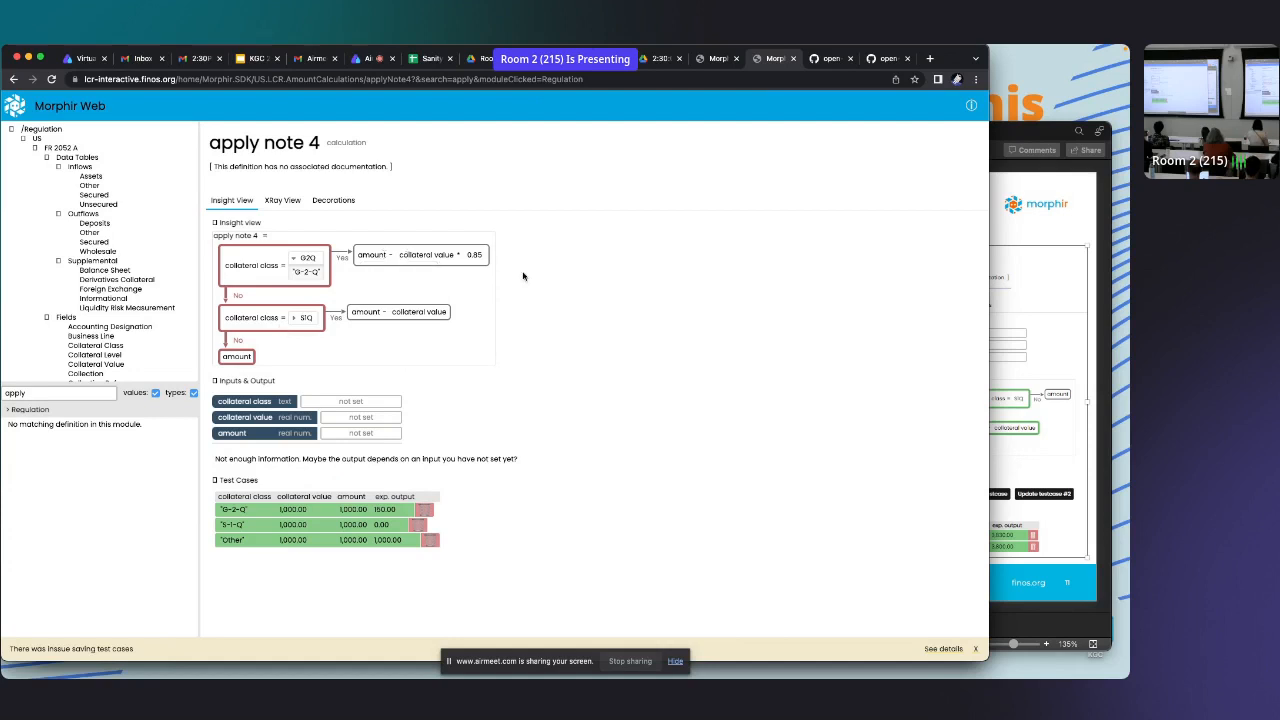
mouse_move(532, 280)
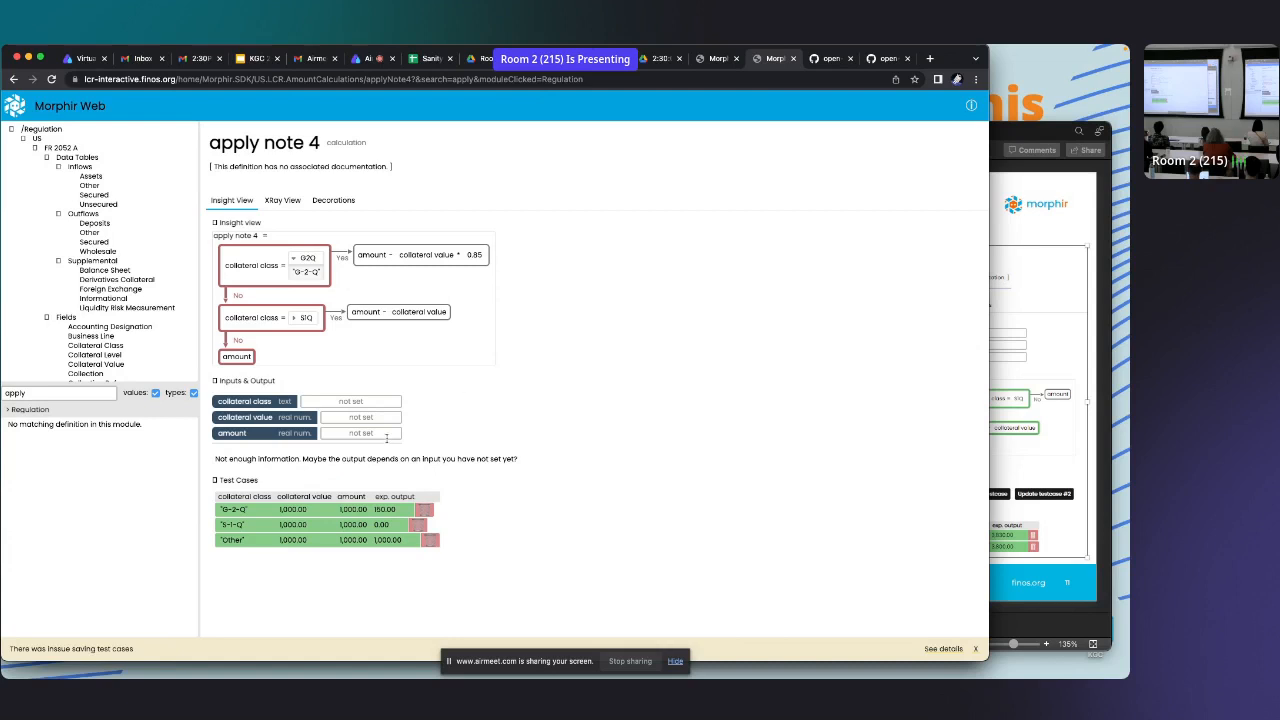
- Load a test case and set collateral class to 'Other', giving output 1,000.00
left_click(350, 400)
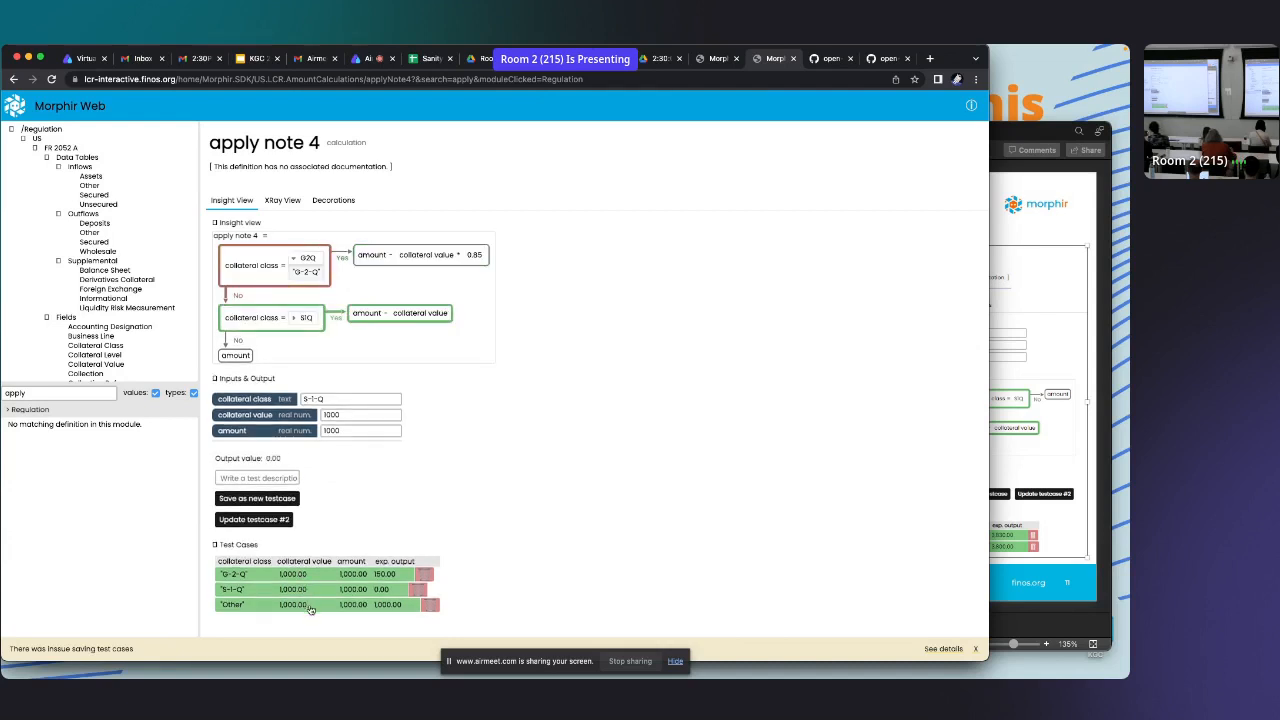
type("Other")
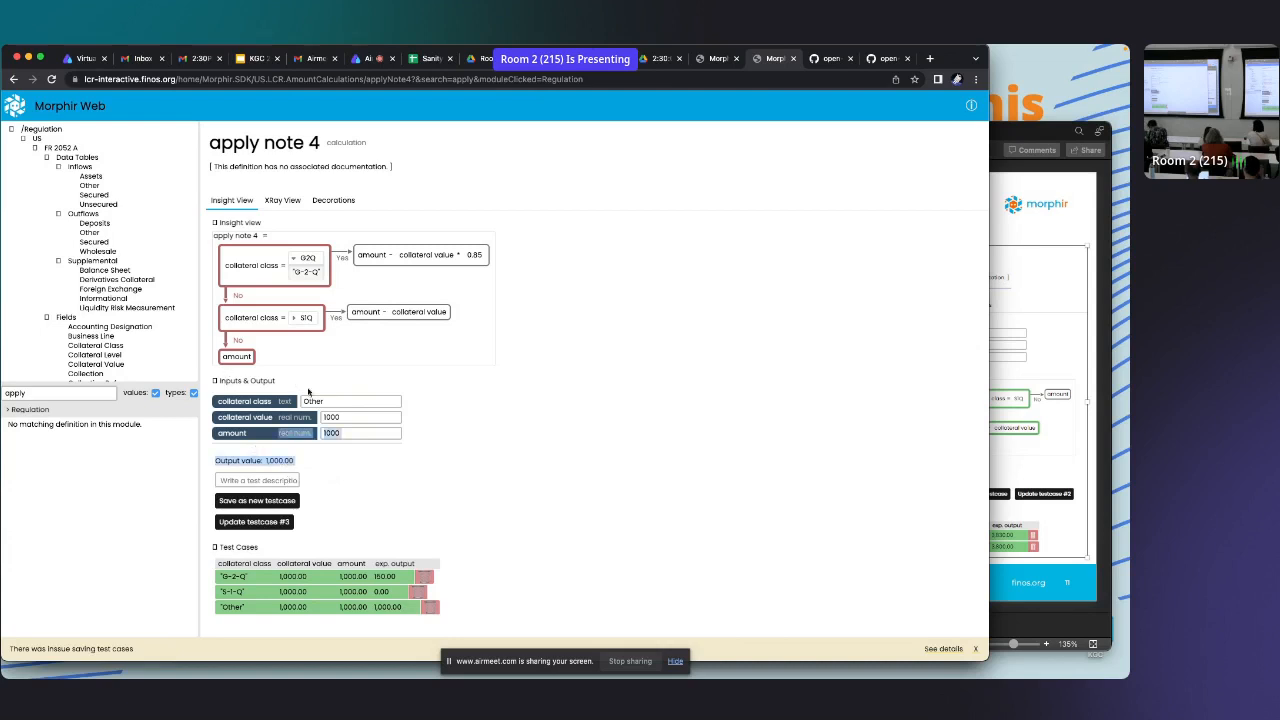
- Change the collateral class input to 'G-2-', taking the 0.85 multiplier branch
left_click(360, 418)
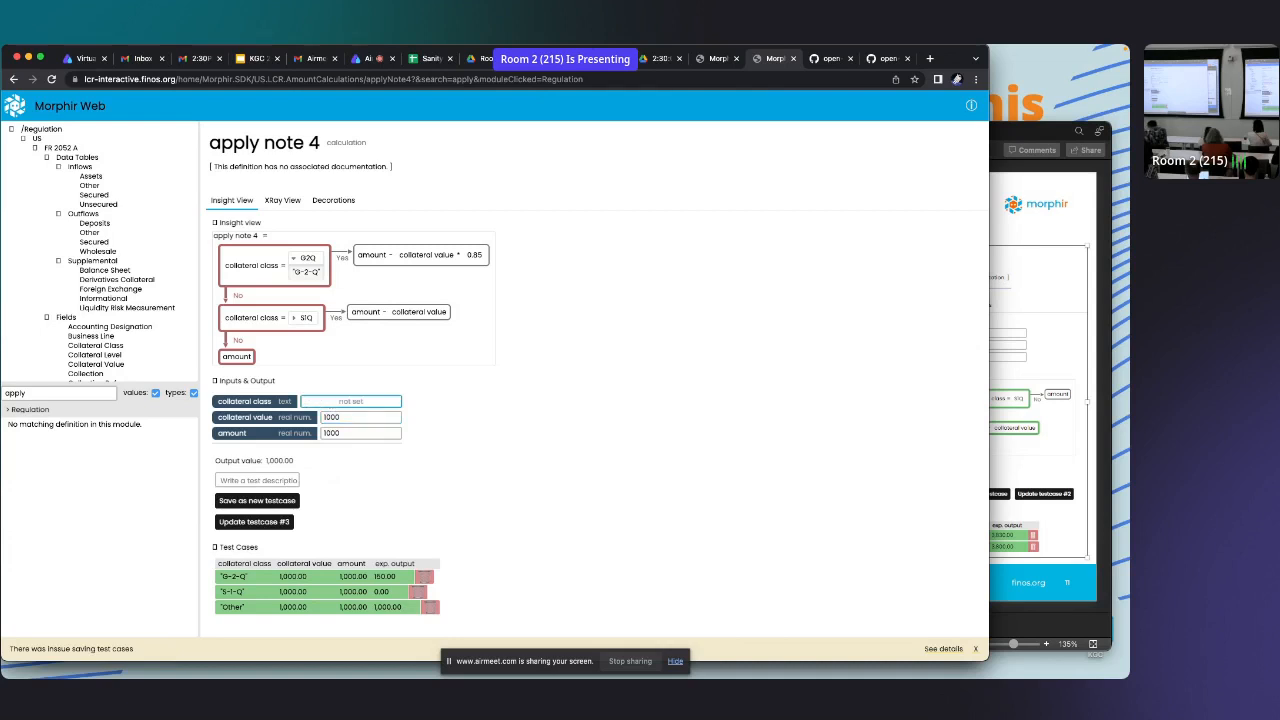
left_click(352, 400)
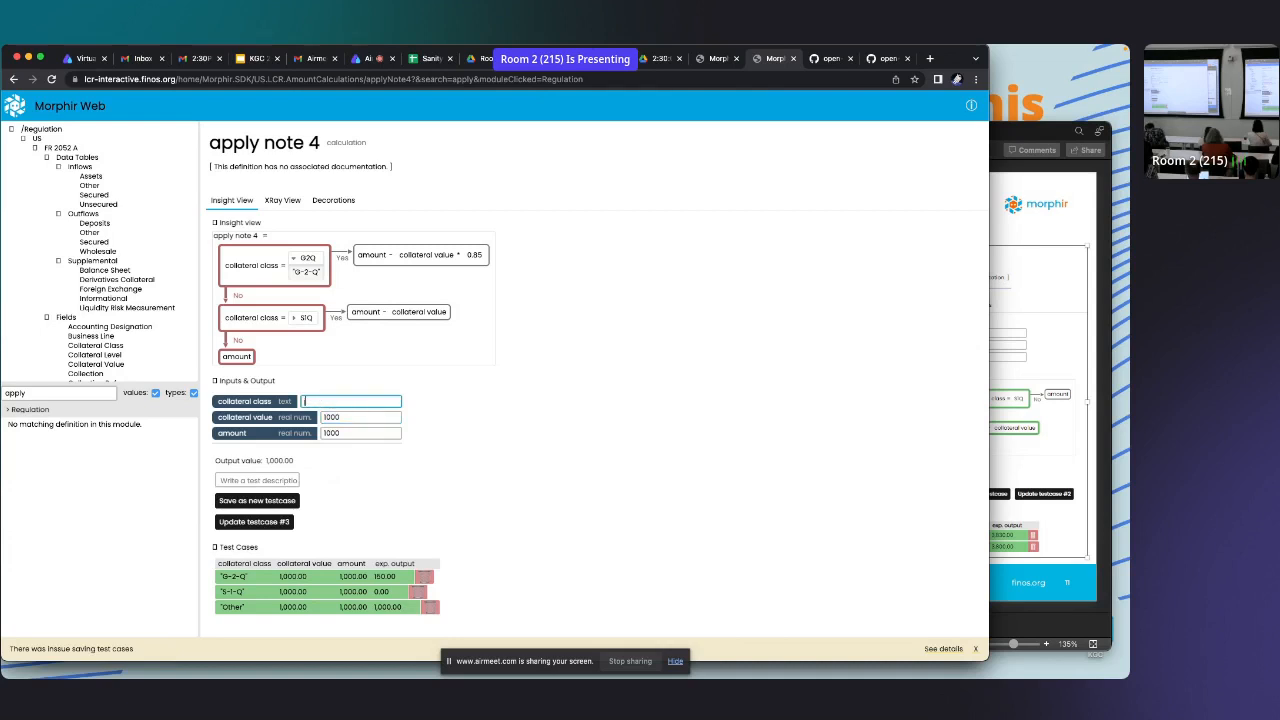
type("G")
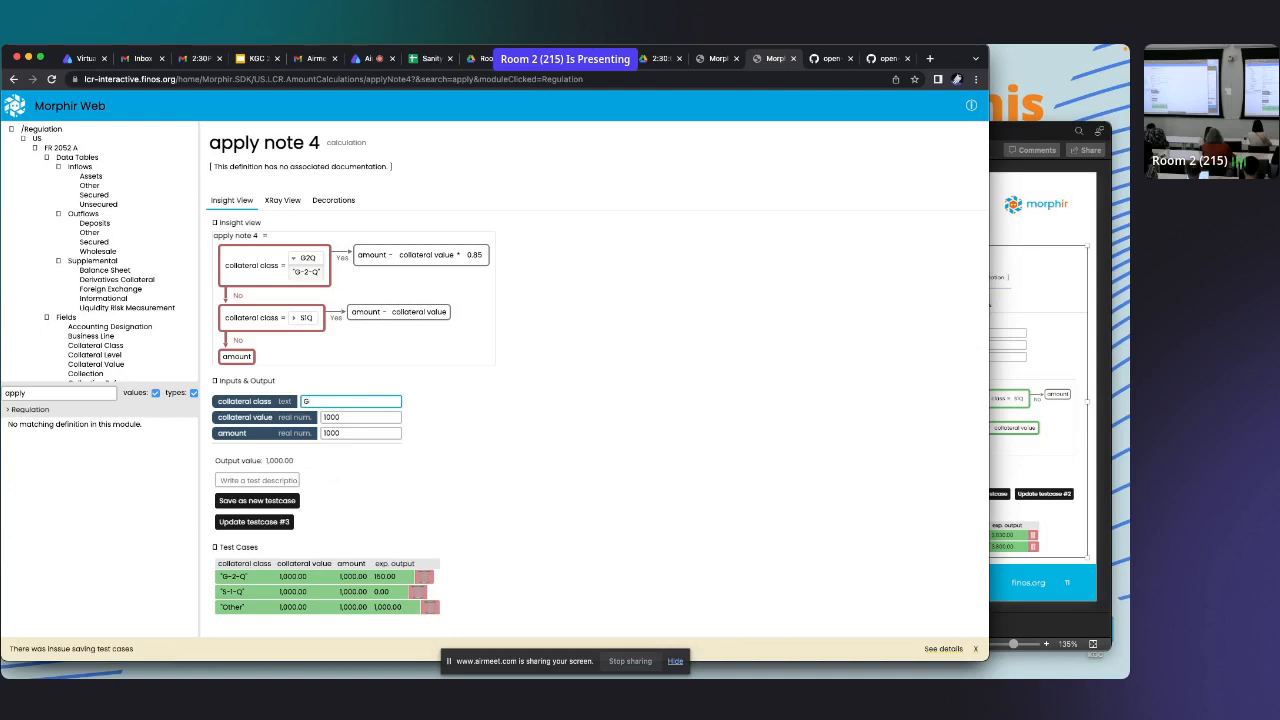
type("-2-Q")
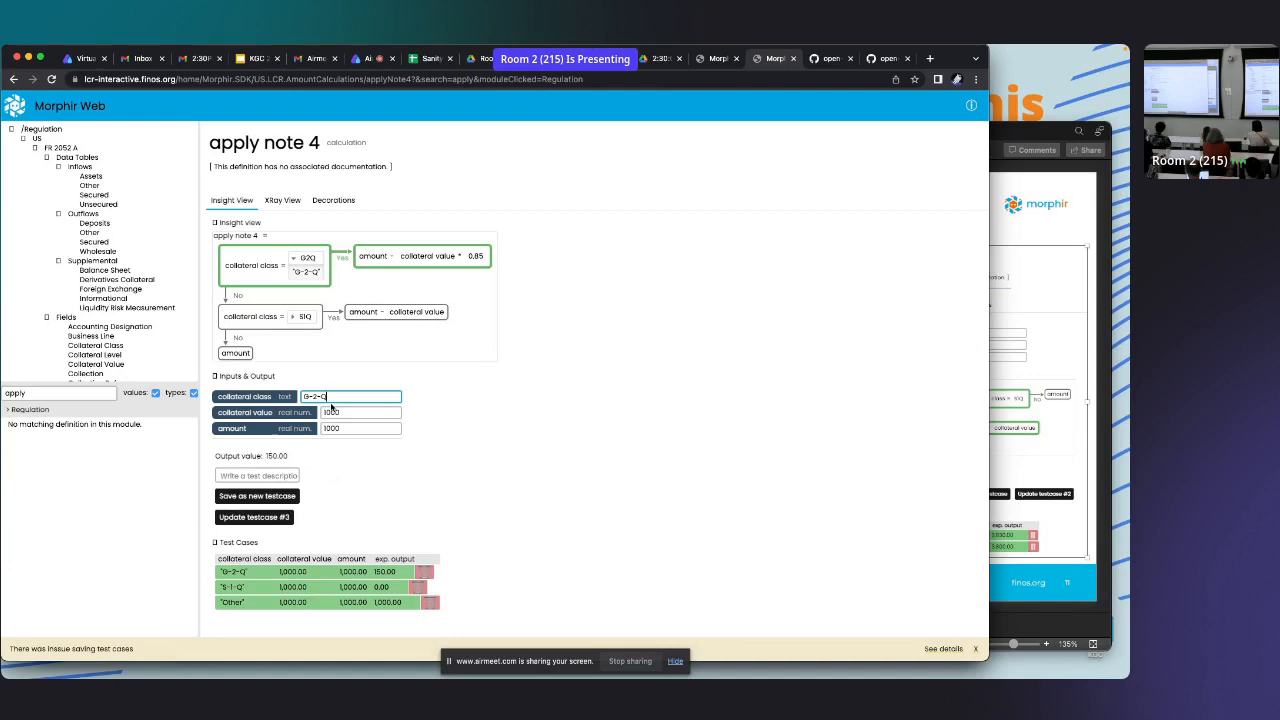
mouse_move(444, 446)
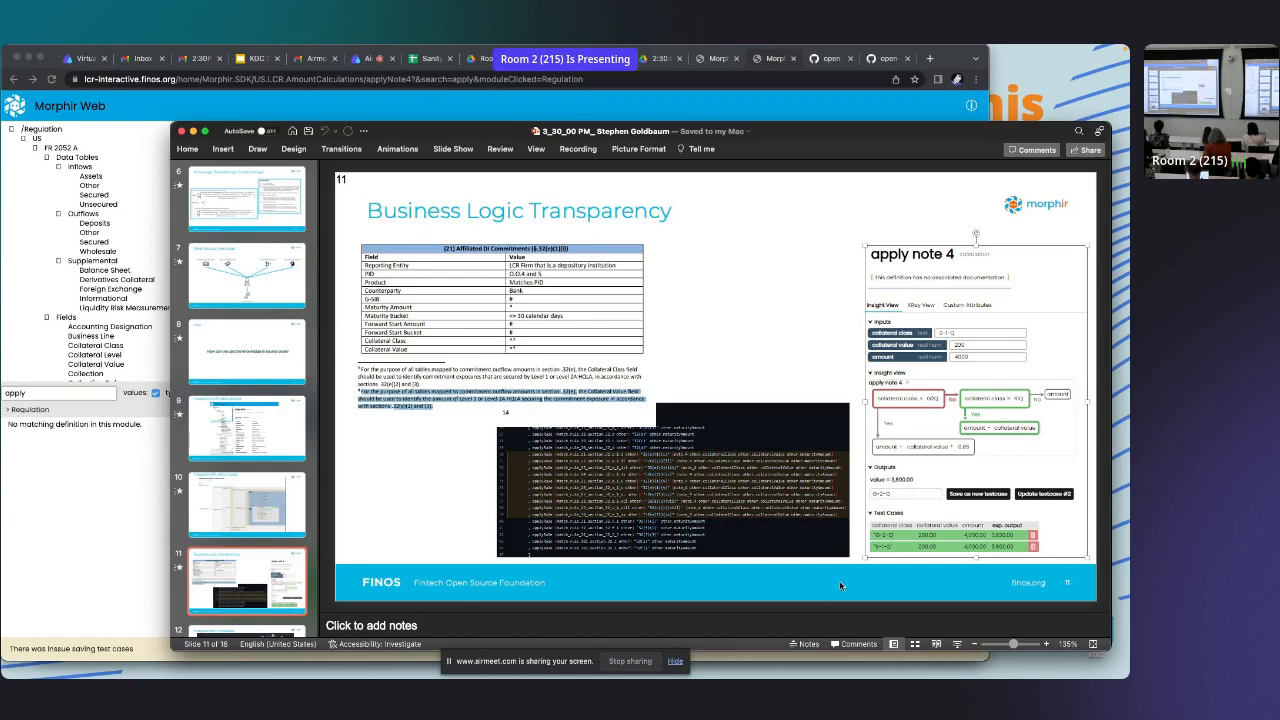
mouse_move(872, 576)
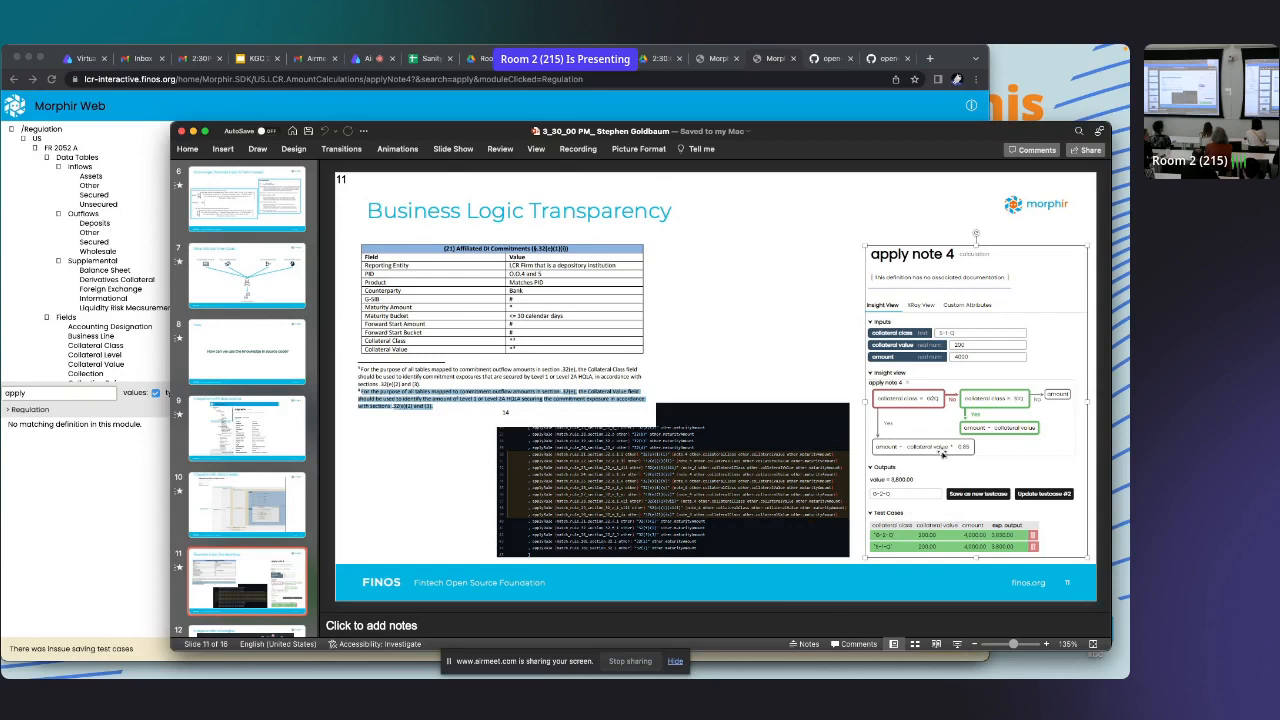
mouse_move(742, 296)
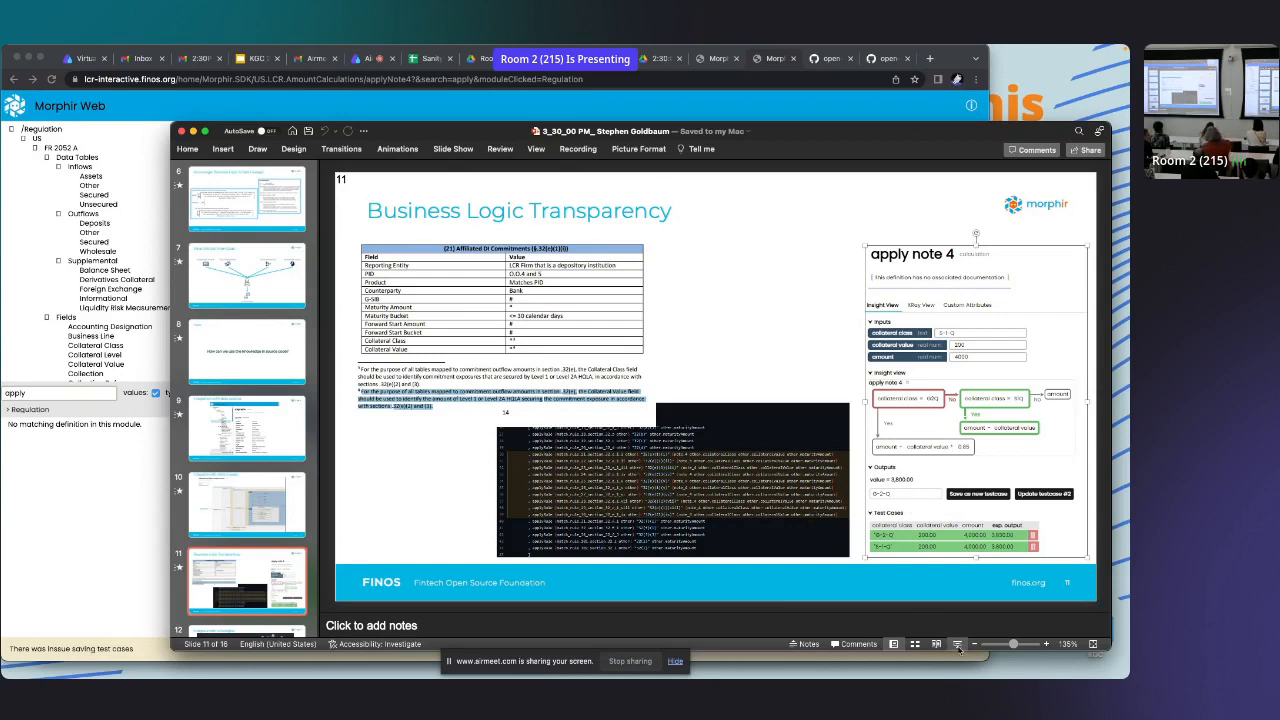
mouse_move(956, 650)
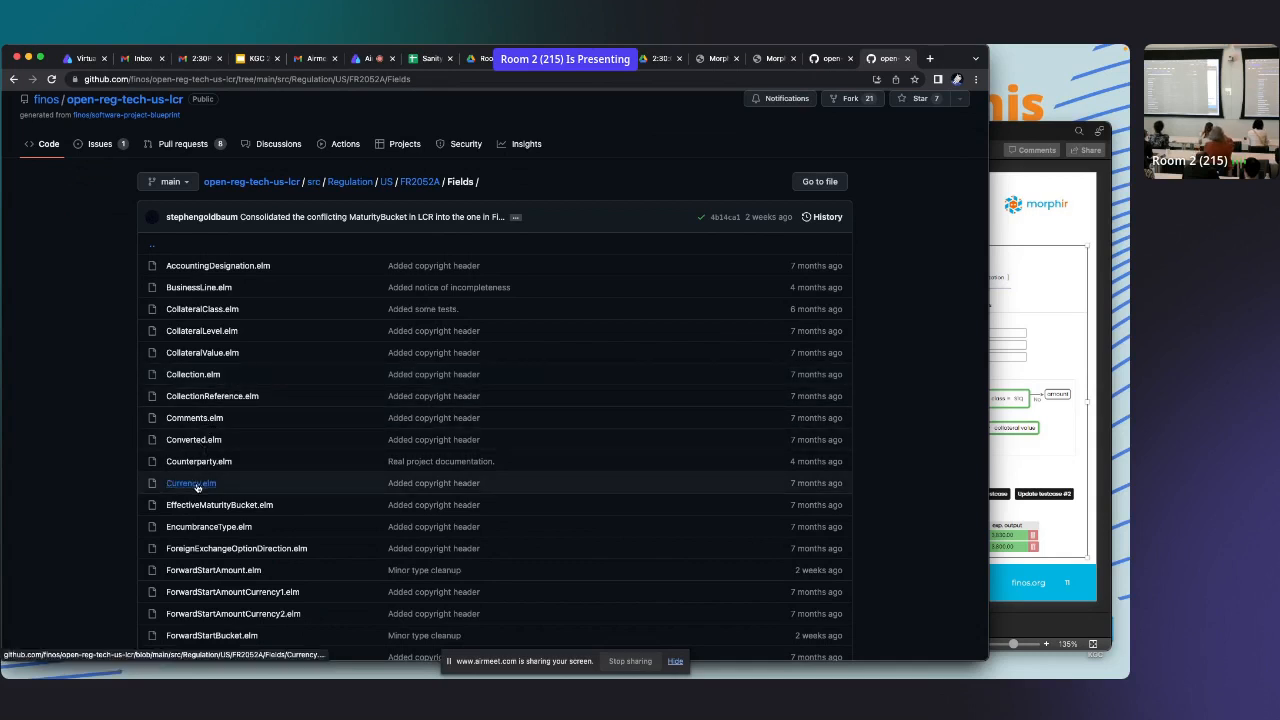
- Show Currency.elm from the FR2052A Fields folder with its Currency type
left_click(190, 482)
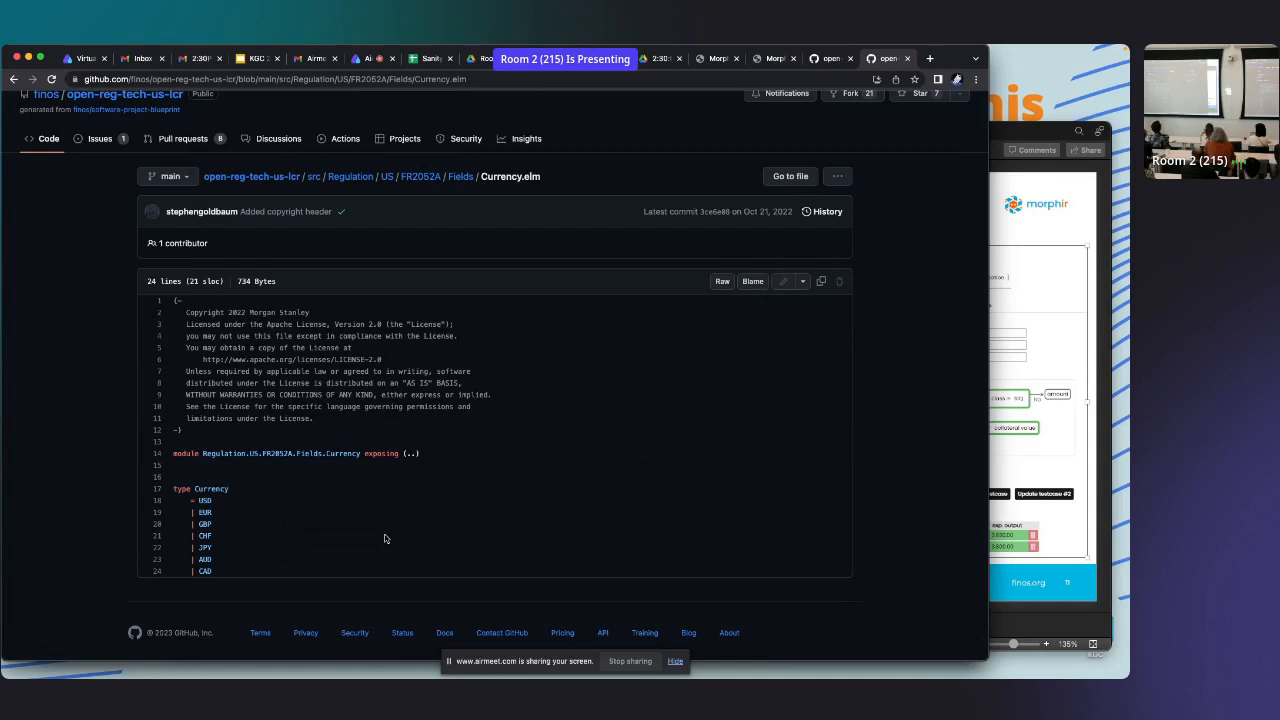
mouse_move(848, 350)
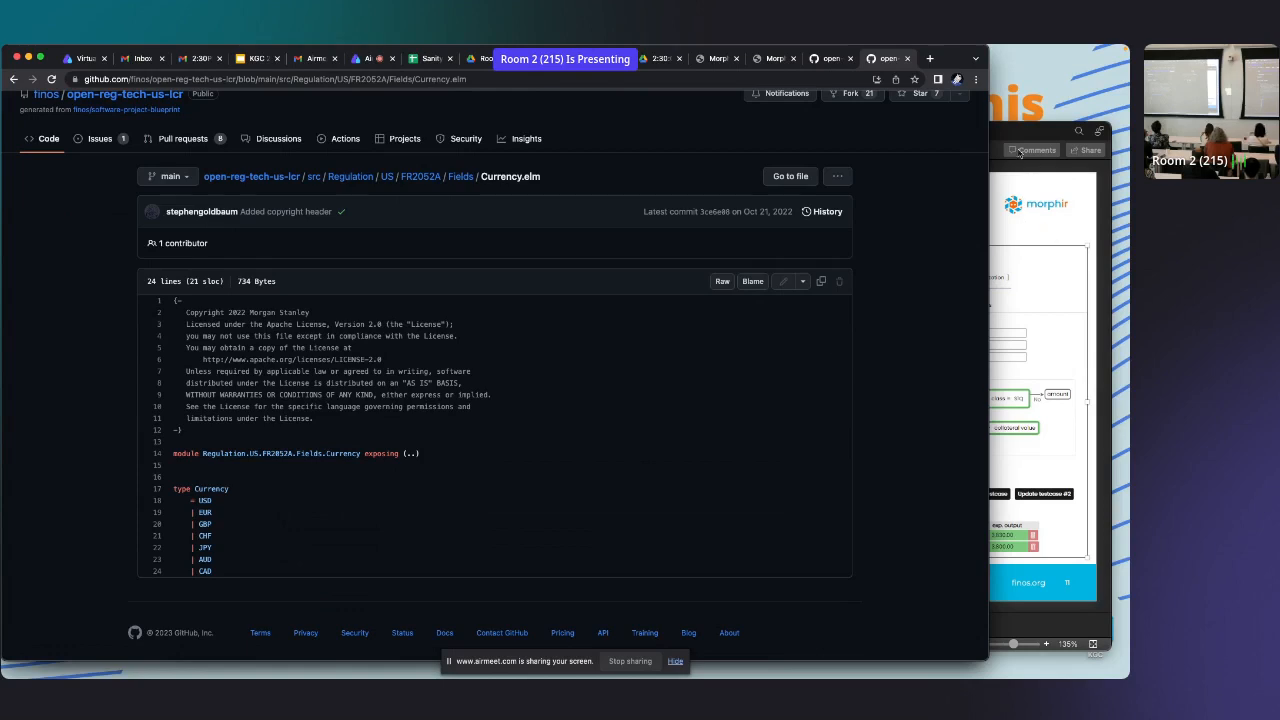
mouse_move(1018, 140)
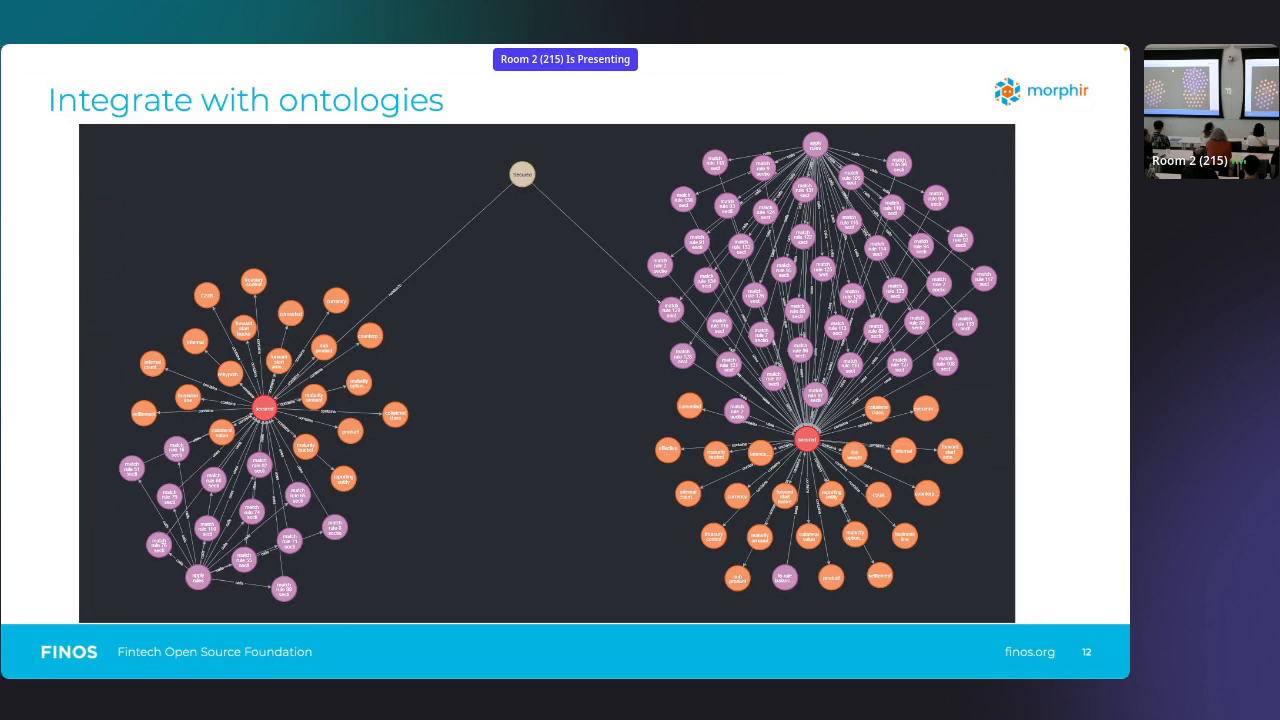
- Advance the deck to slide 12, 'Integrate with ontologies'
key("Right")
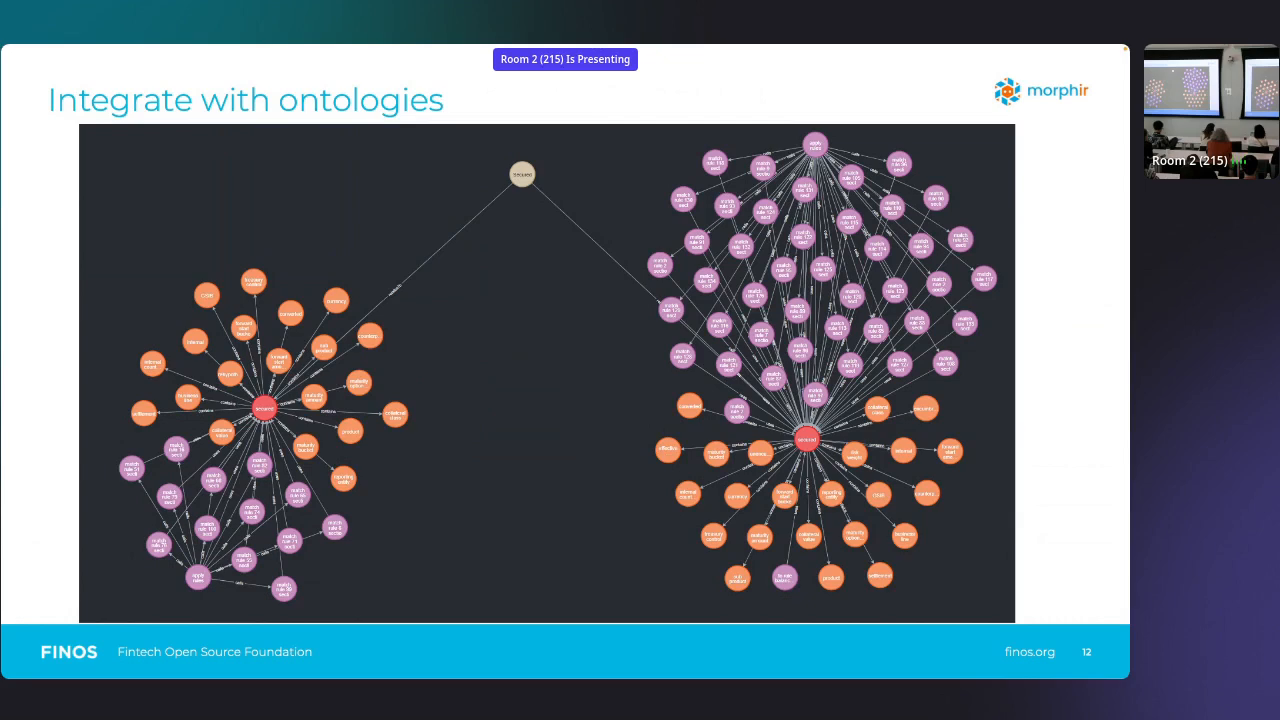
key("right")
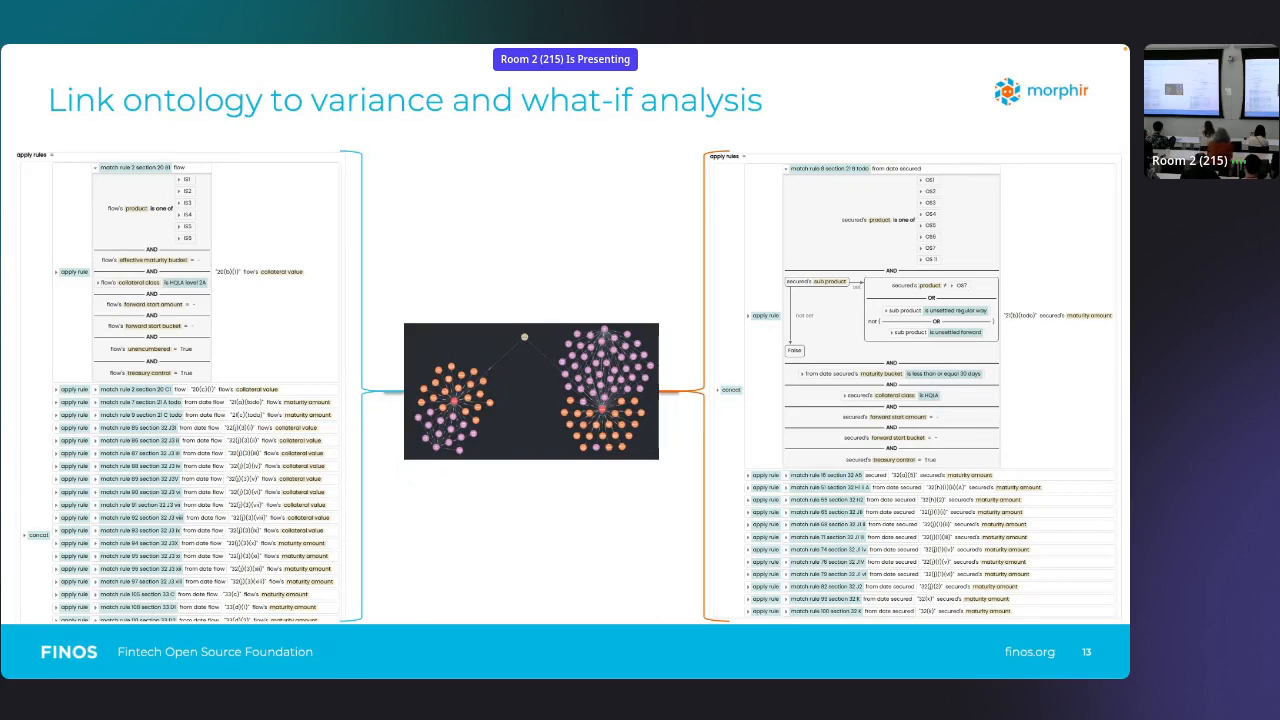
- Advance to slide 14, 'What We Get From Code'
key("right")
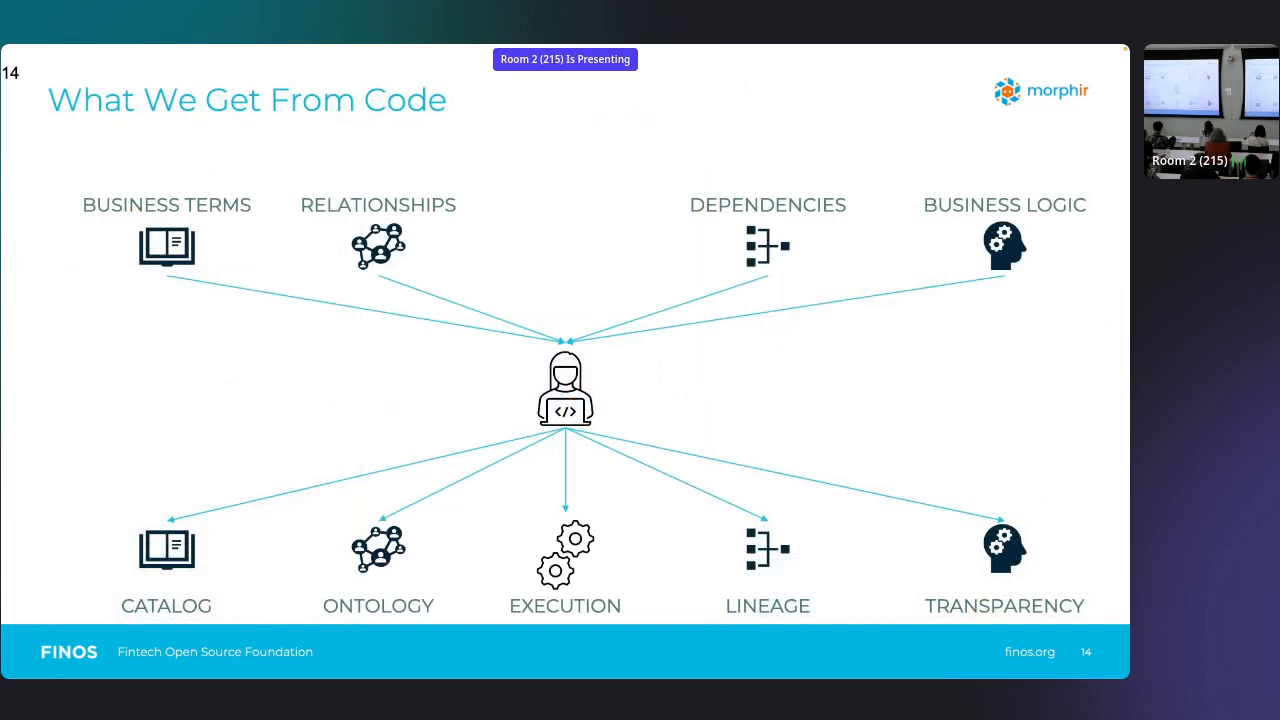